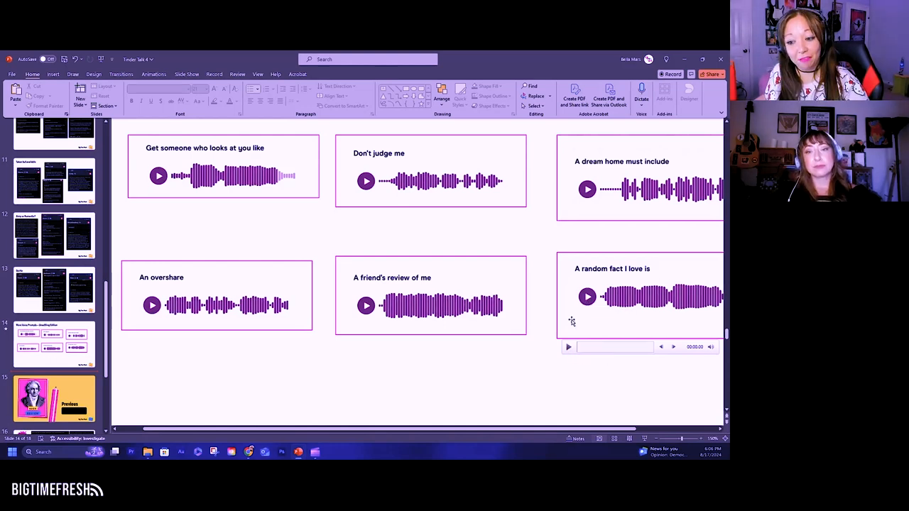
Play the 'A random fact I love is' audio clip, then stop it and deselect the card.
left_click(587, 297)
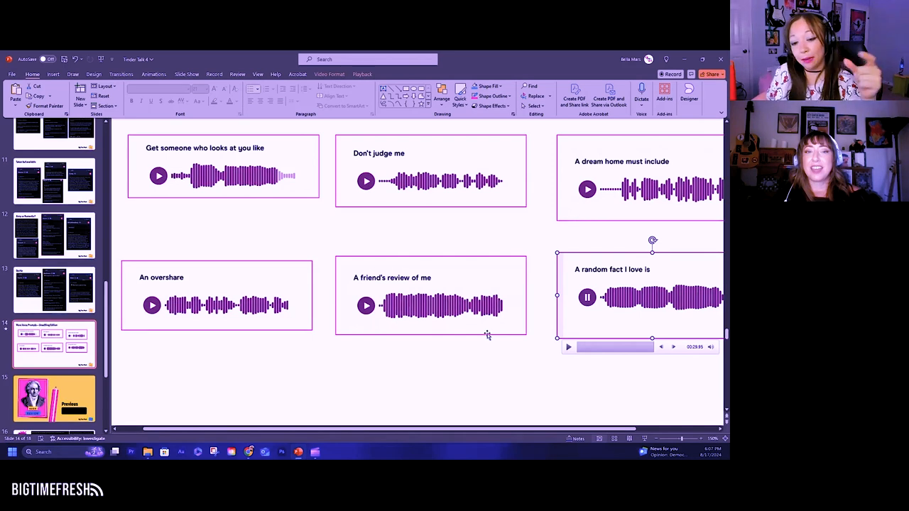
mouse_move(486, 327)
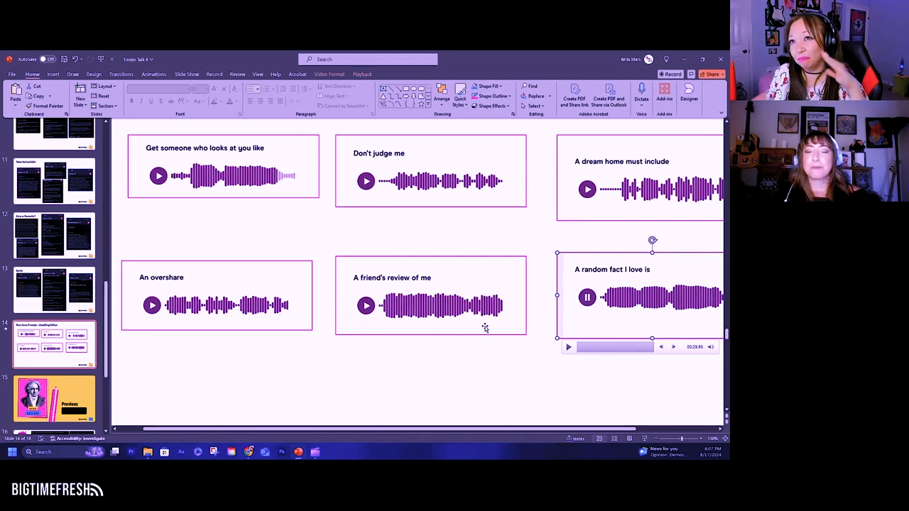
left_click(432, 358)
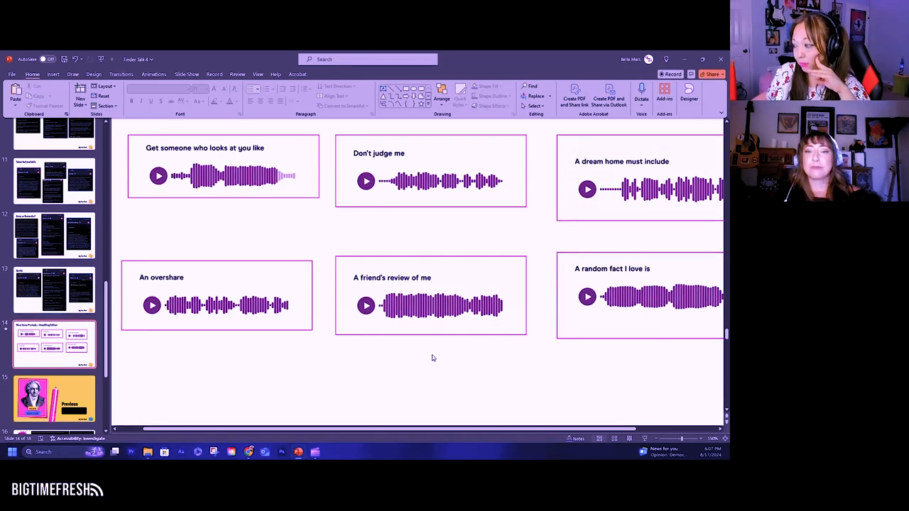